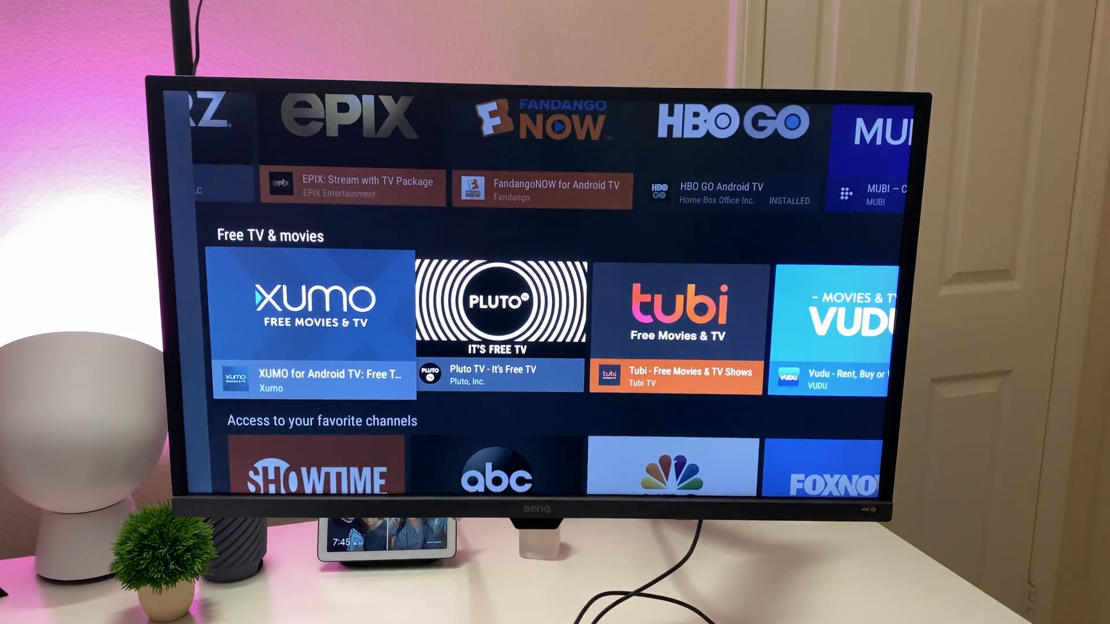
Scroll past the Free TV & movies row toward the NVIDIA Games launcher
scroll(down, 3)
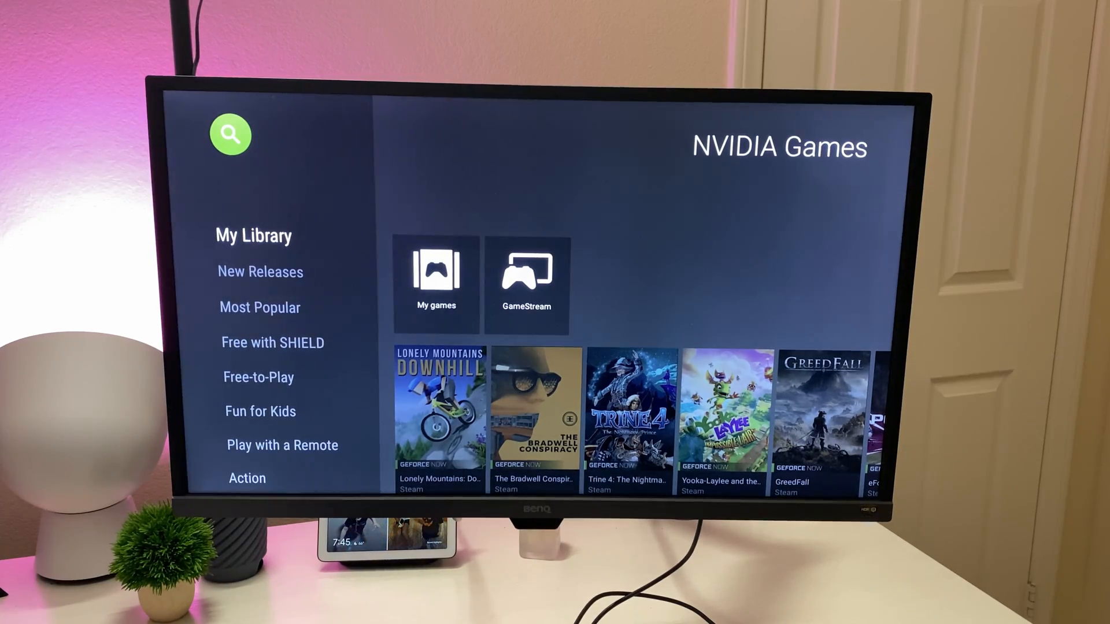
View the Lonely Mountains: Downhill page from New Releases, then reach the Most Popular row
scroll(down, 3)
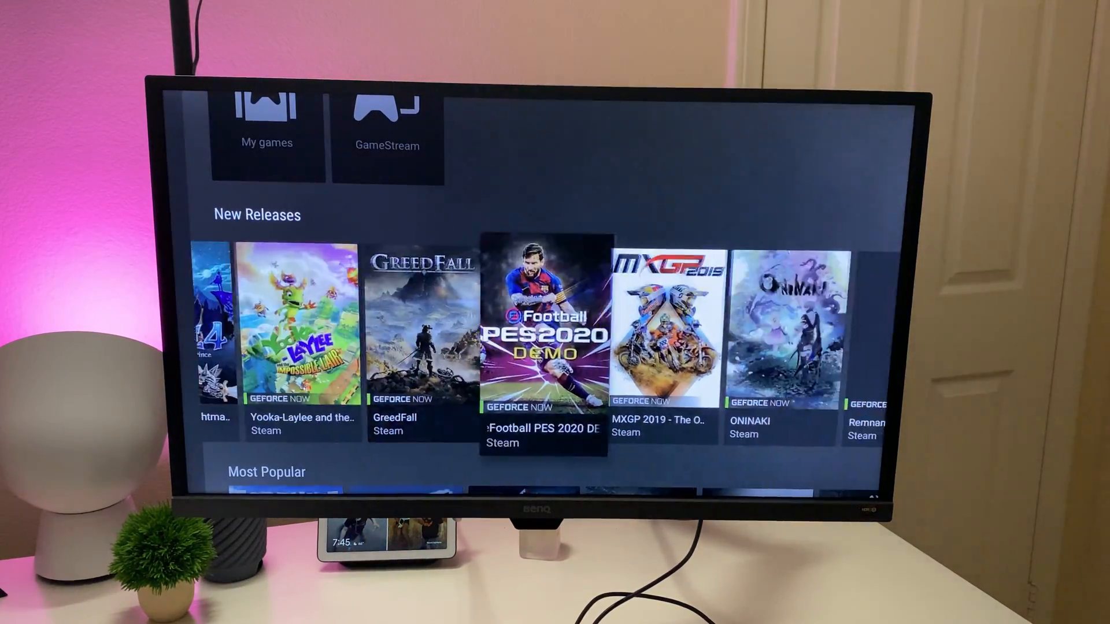
scroll(left, 3)
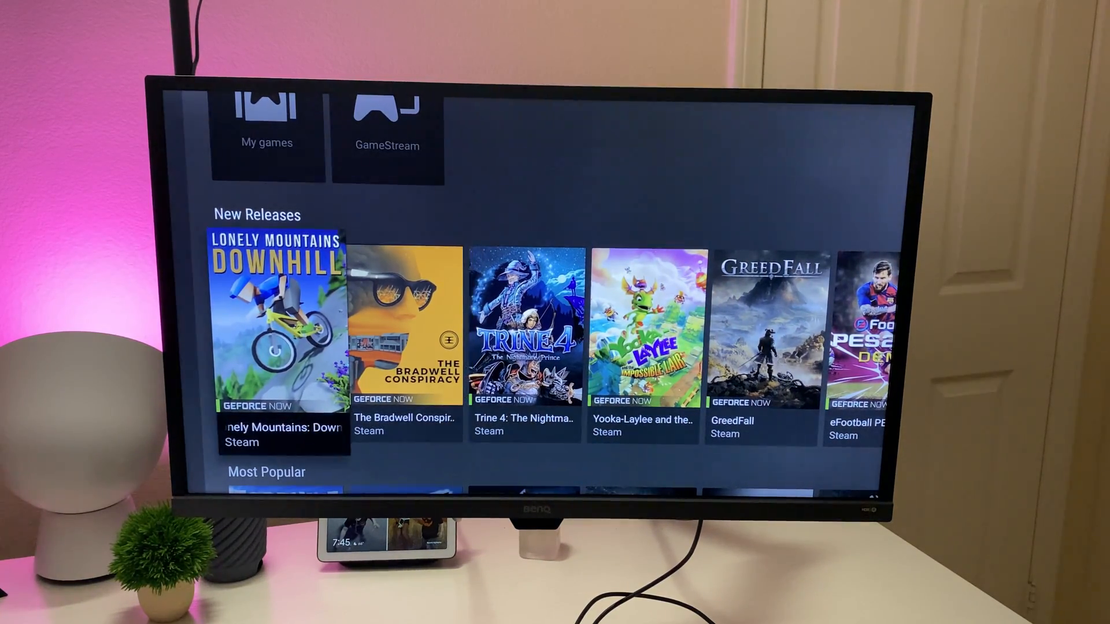
click(279, 319)
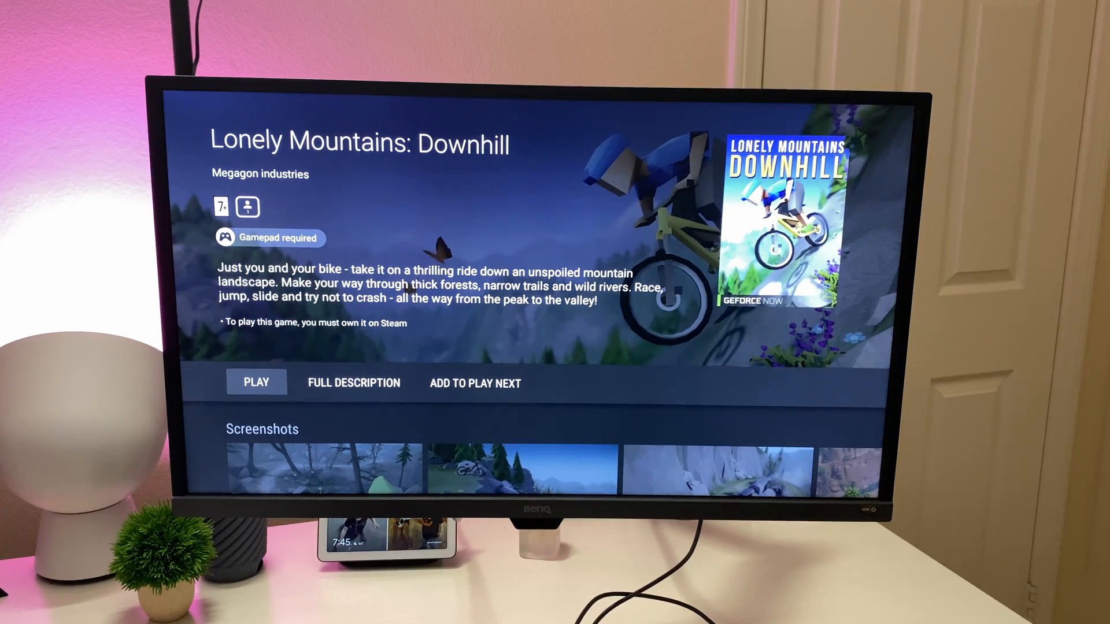
scroll(down, 3)
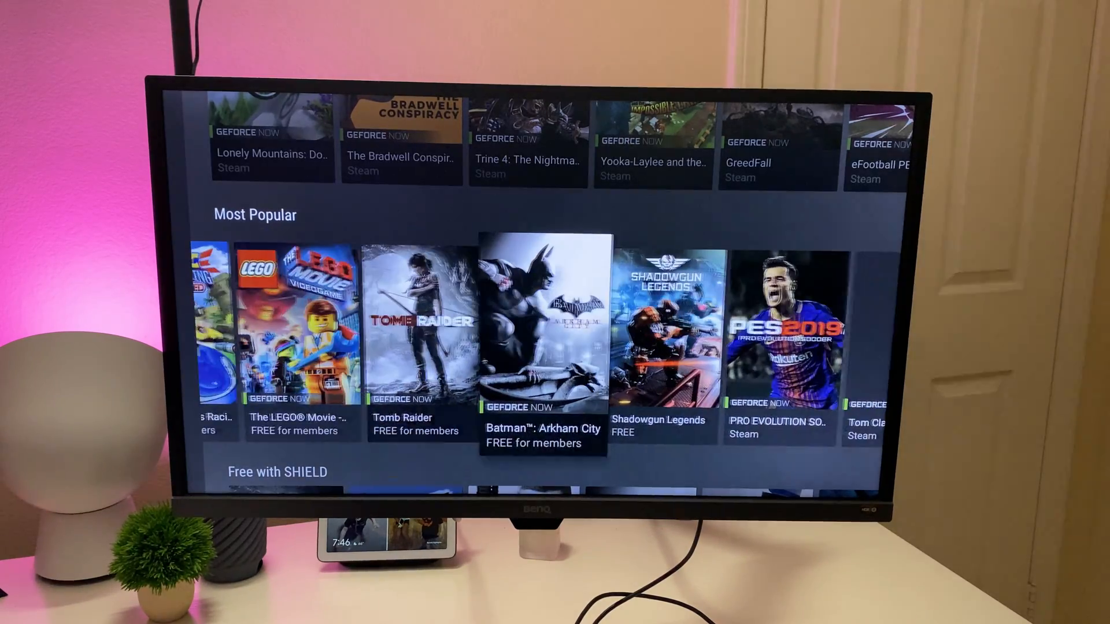
View the Fortnite game page, then continue toward the Free with SHIELD row
scroll(left, 3)
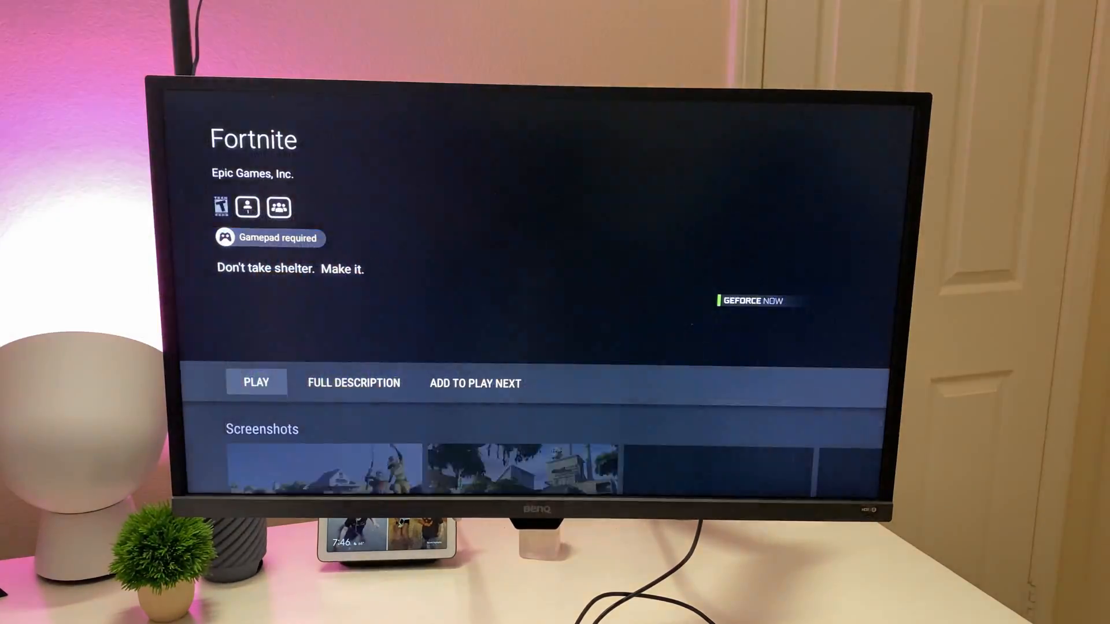
click(256, 382)
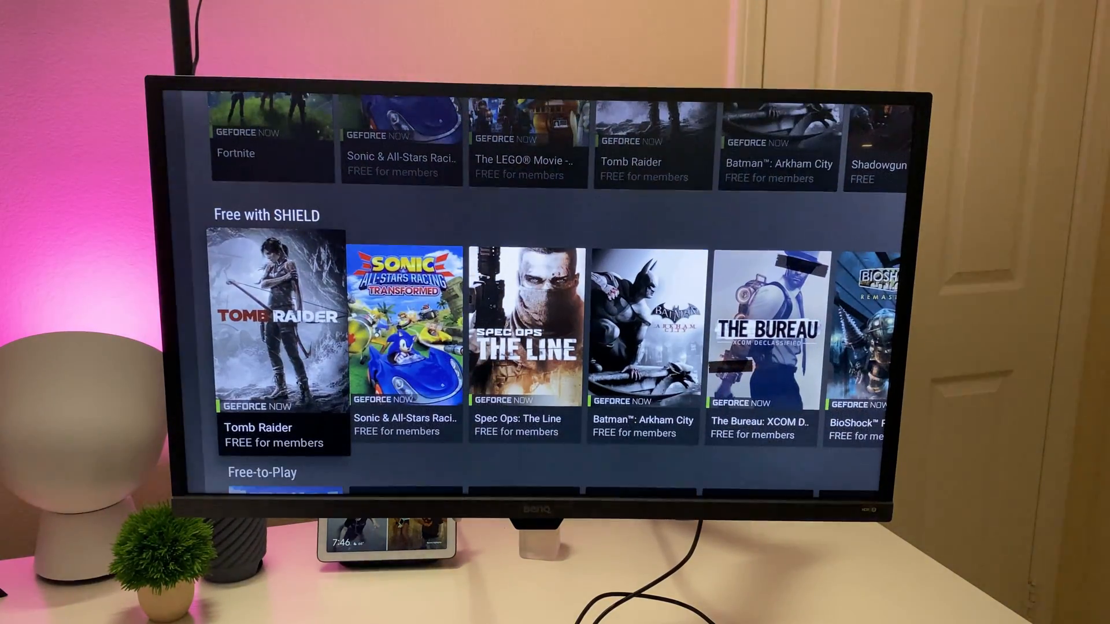
Scroll through Free-to-Play, Multiplayer Online, Shooter, Fighting, Racing, Sports, Adventure and Puzzle rows
scroll(down, 3)
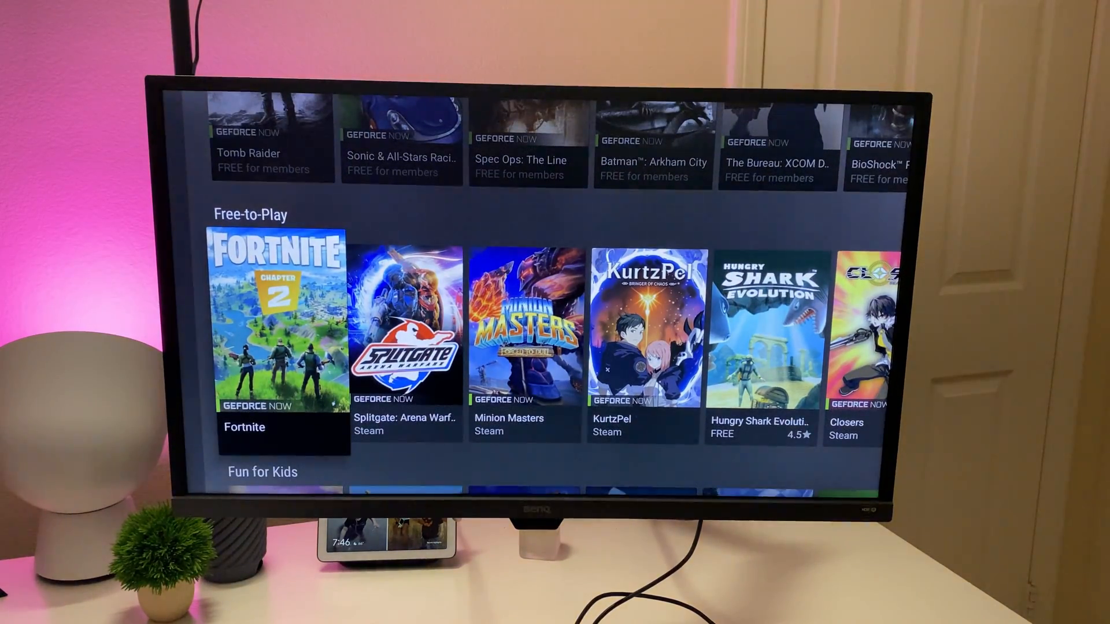
scroll(down, 3)
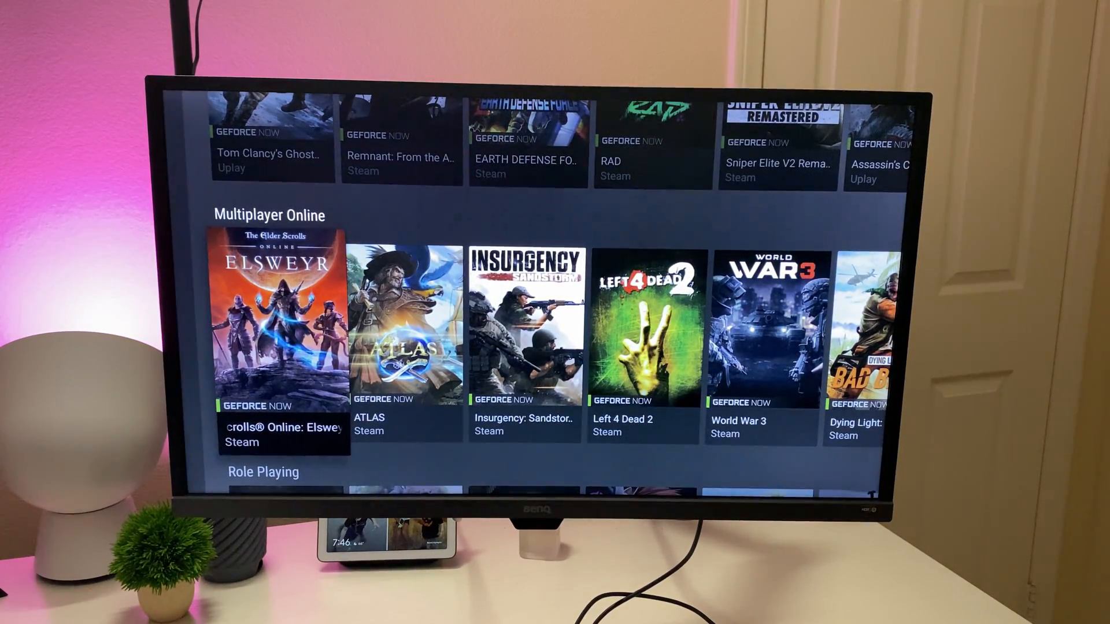
scroll(down, 3)
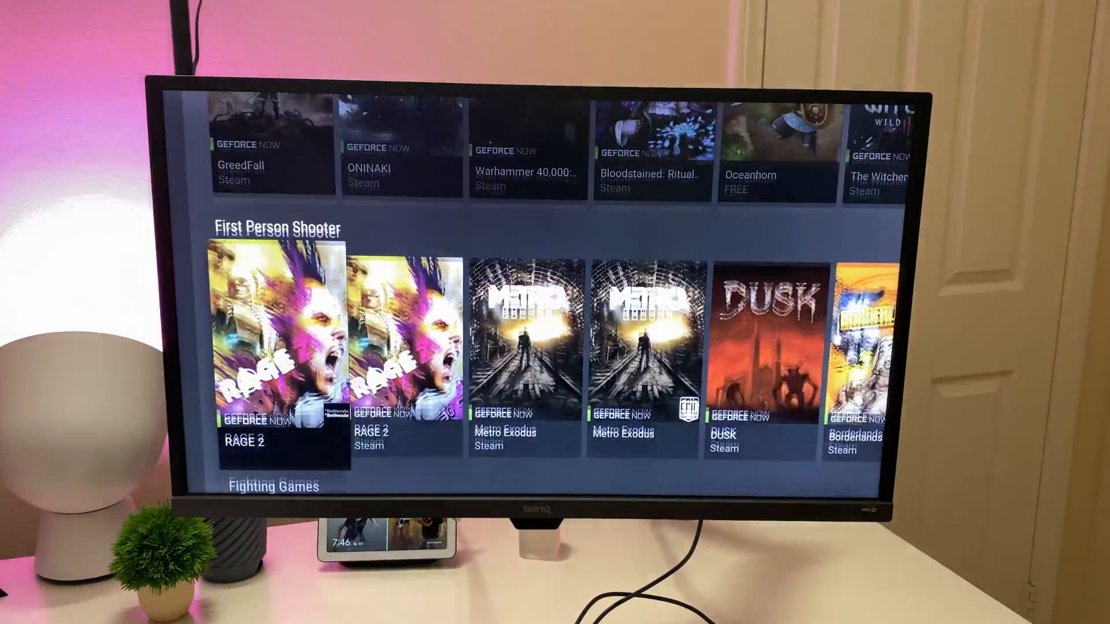
scroll(down, 3)
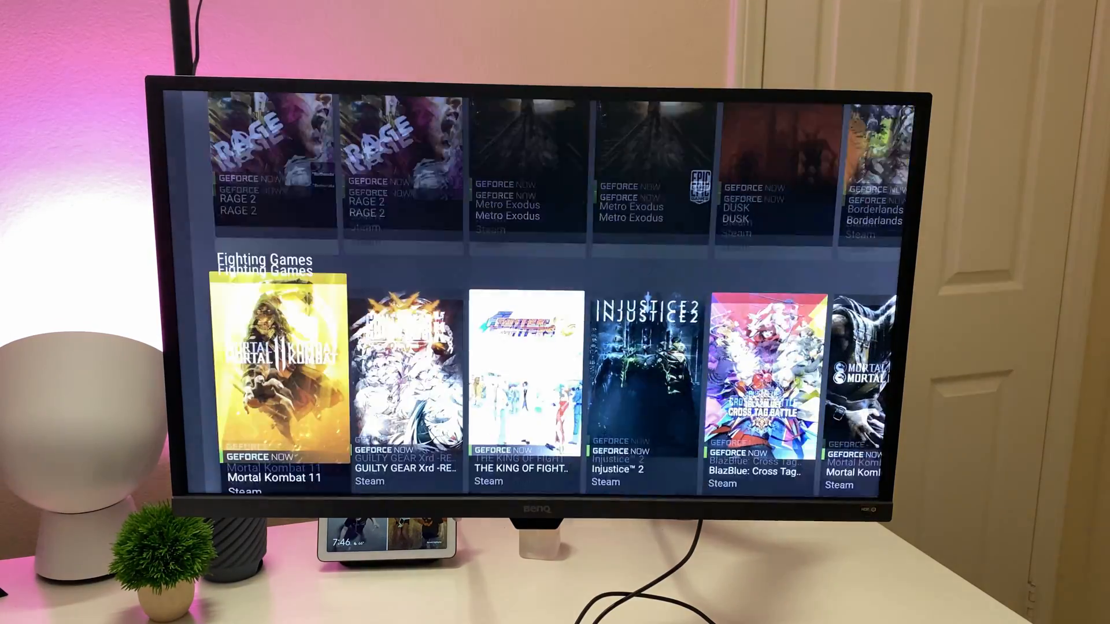
scroll(down, 3)
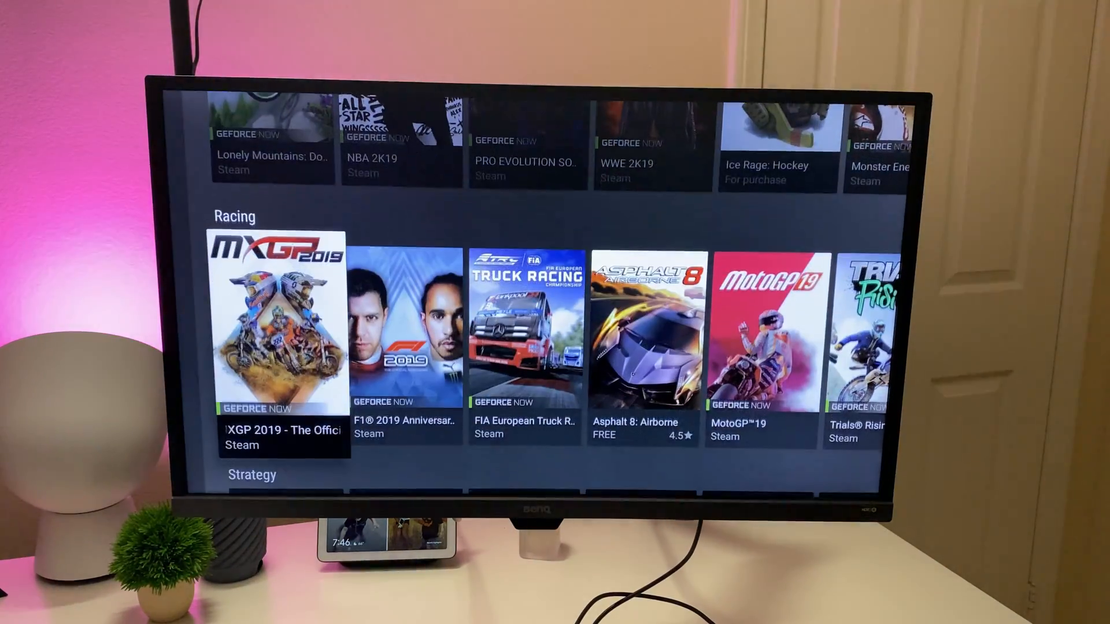
scroll(up, 3)
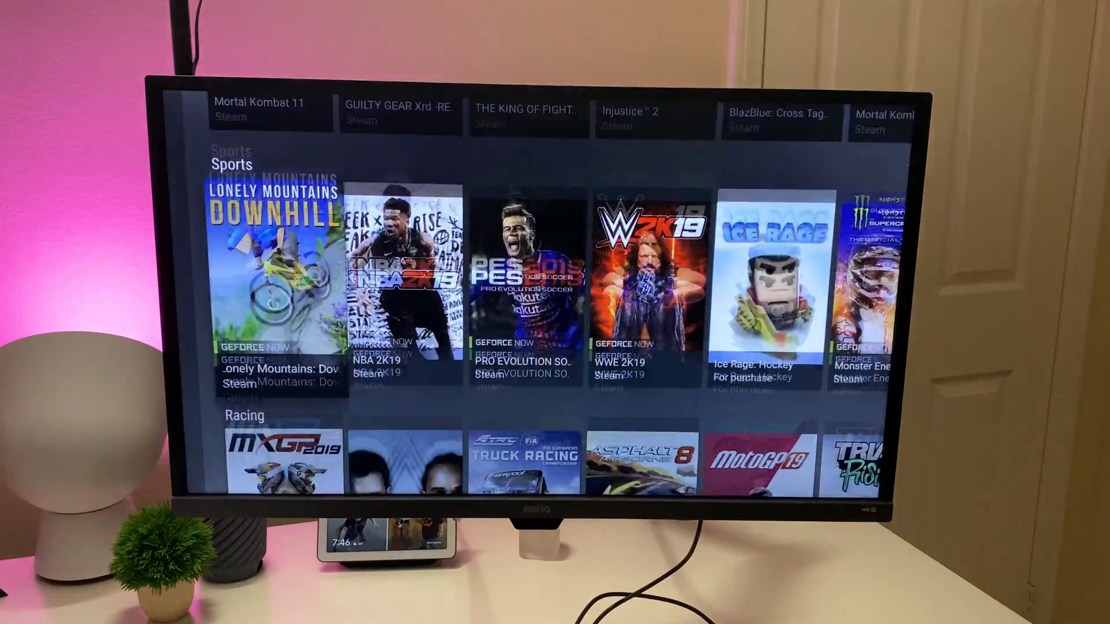
scroll(down, 3)
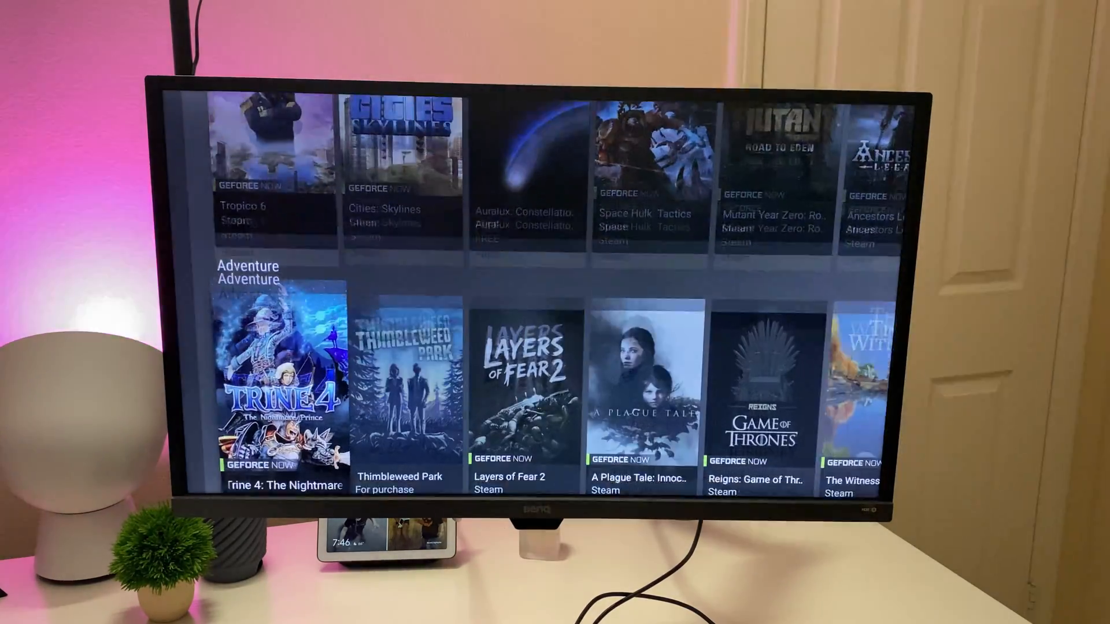
scroll(down, 3)
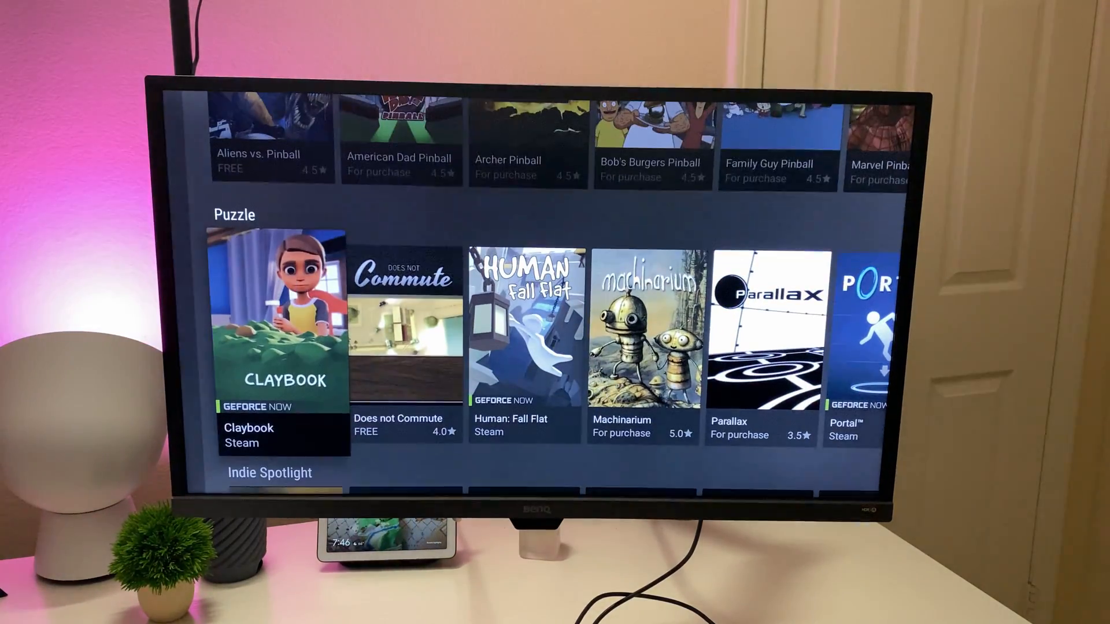